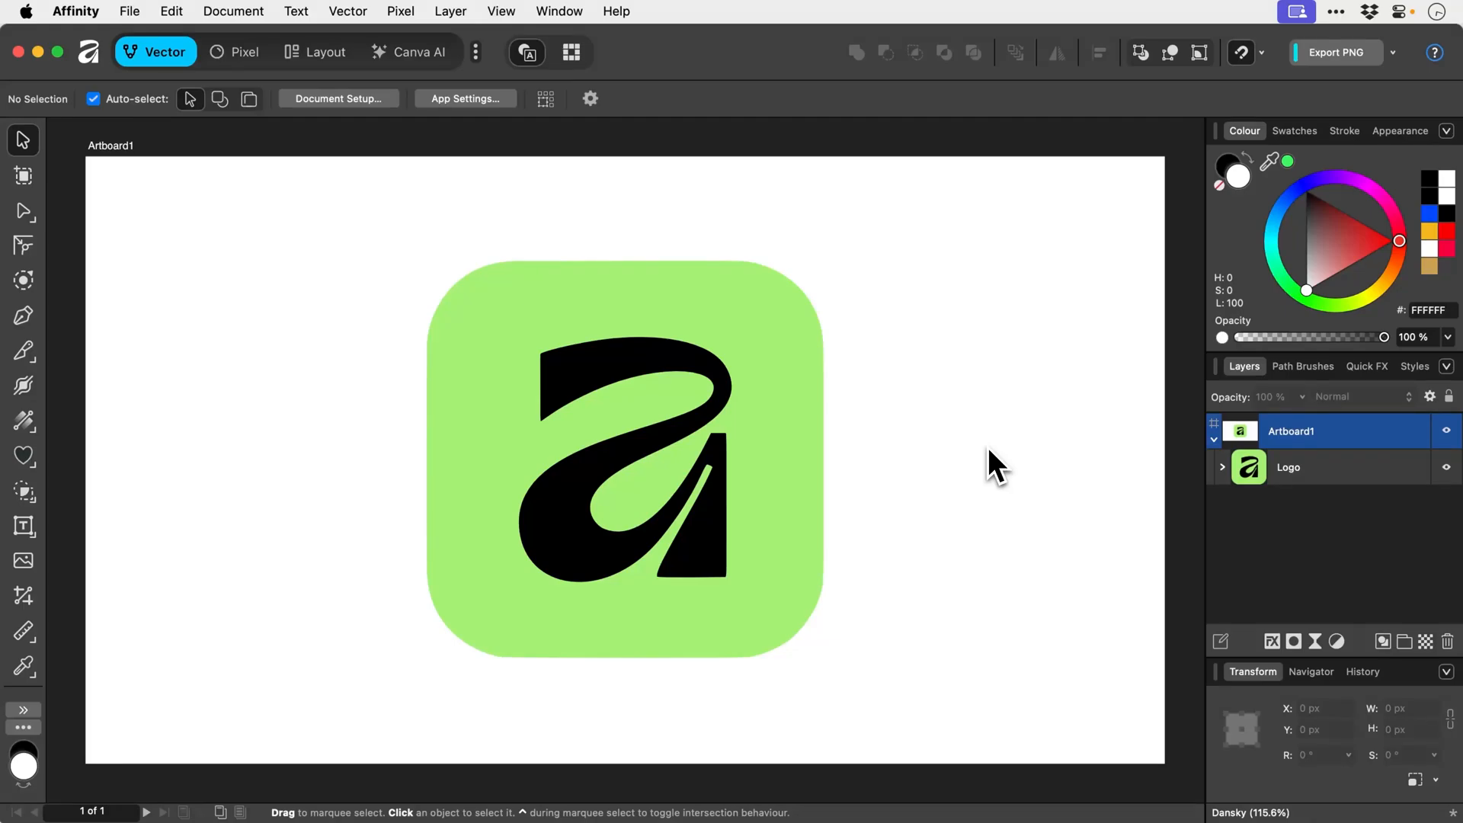
pyautogui.moveTo(986, 459)
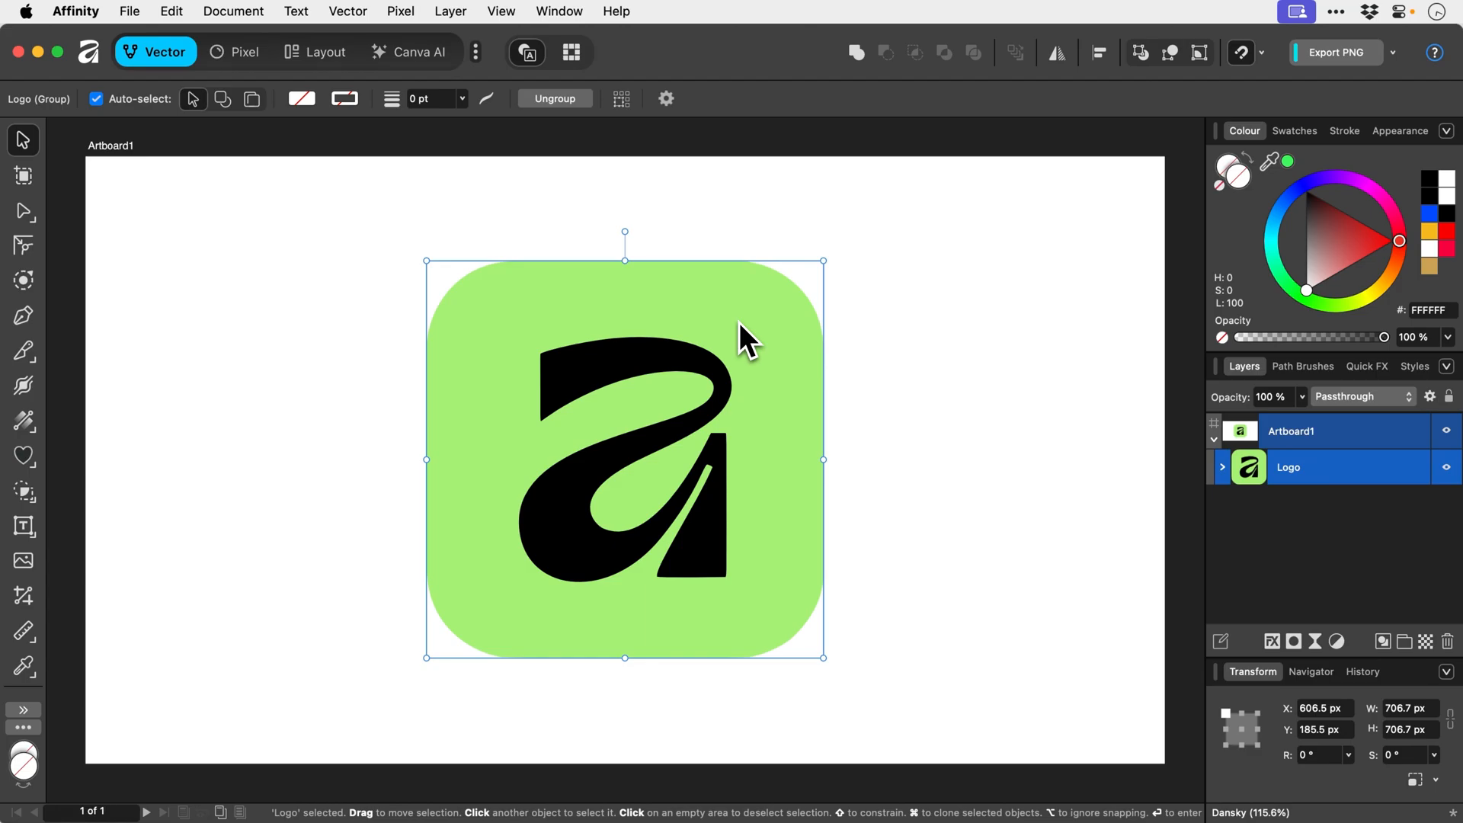
pyautogui.moveTo(667, 306)
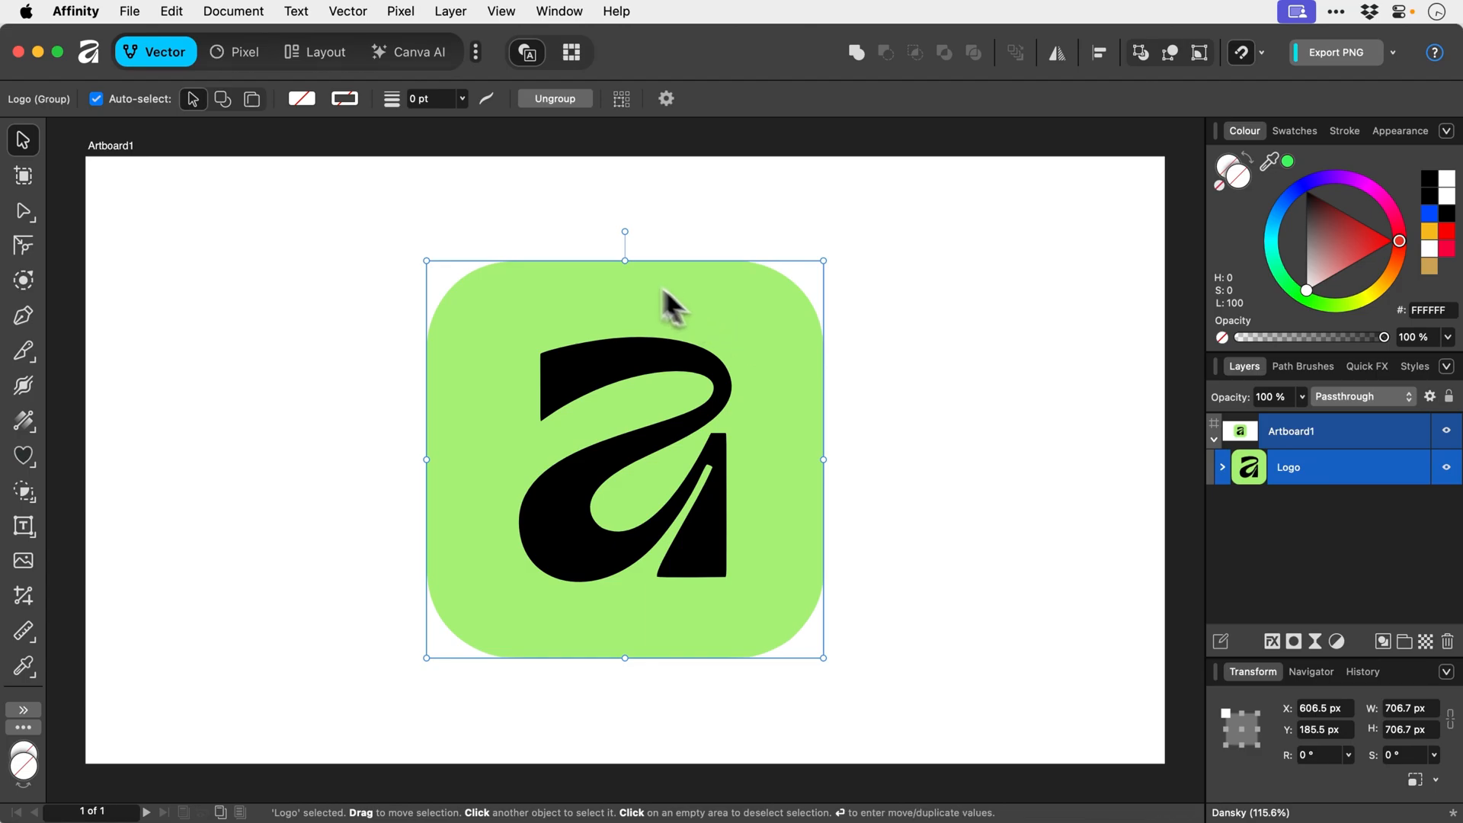
# Configure the Export dialog for a PNG of the selected logo only, 708 × 708 px
pyautogui.click(128, 11)
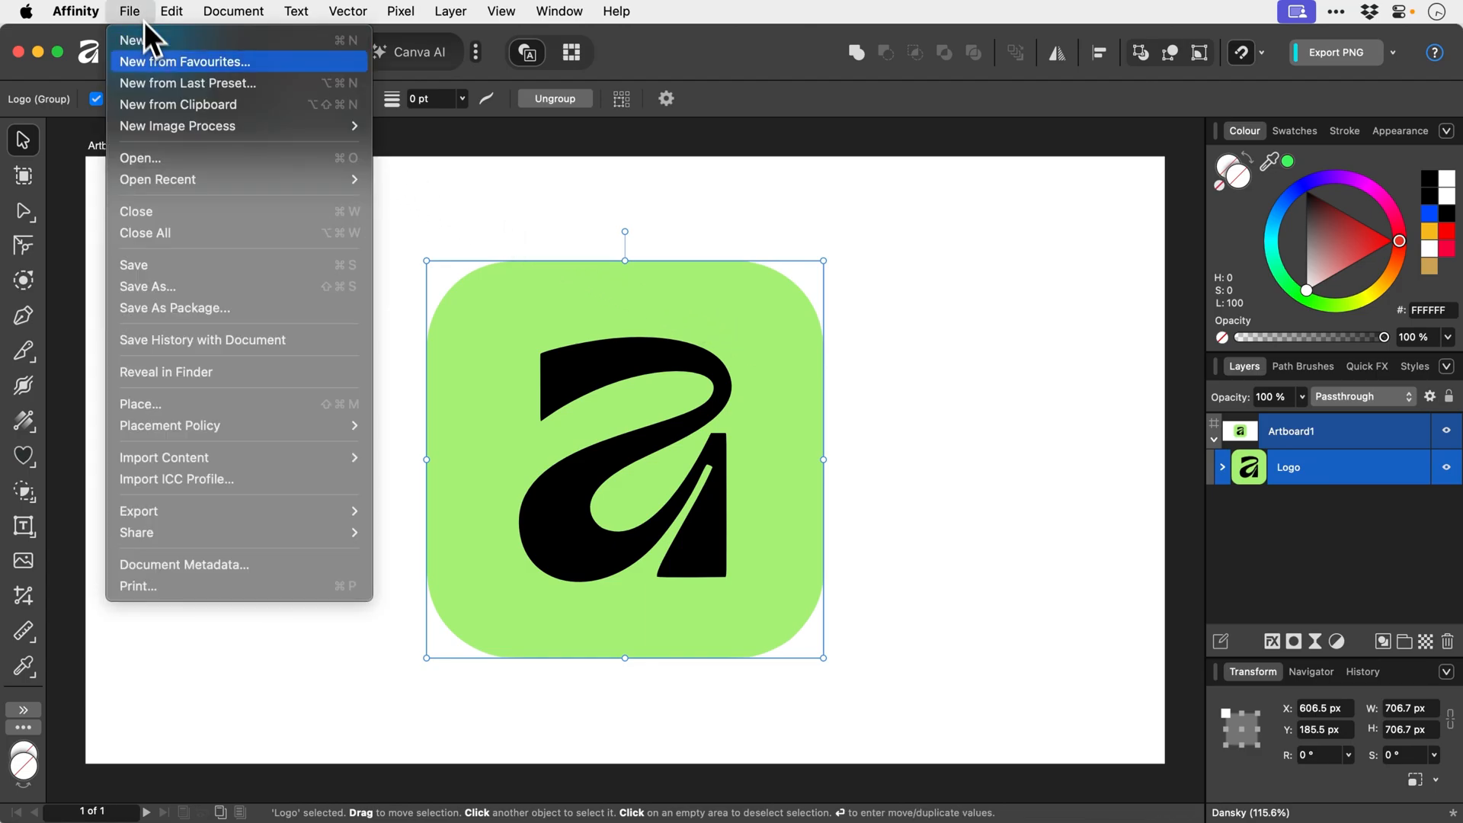
pyautogui.moveTo(138, 510)
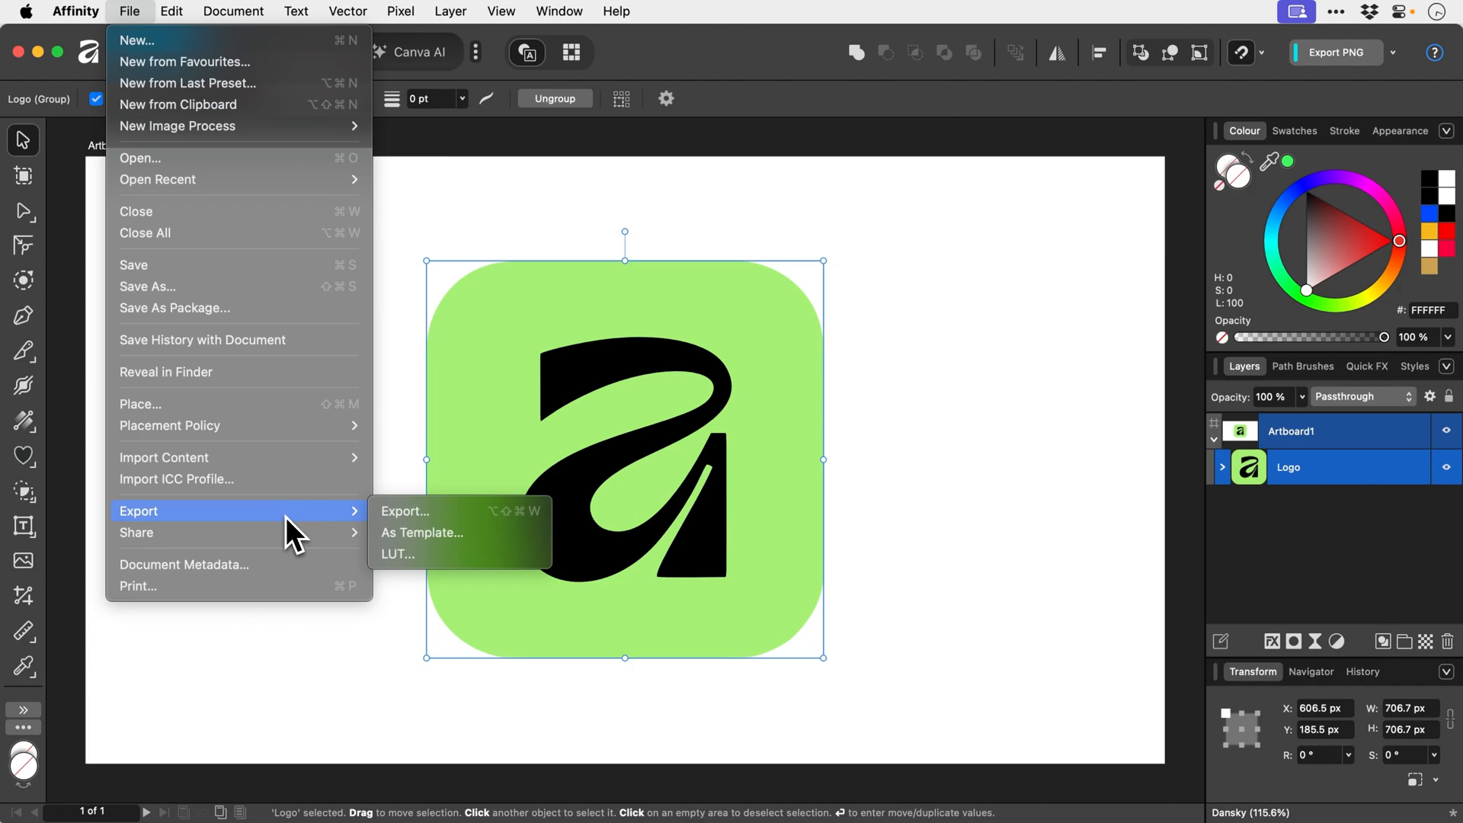
pyautogui.click(405, 512)
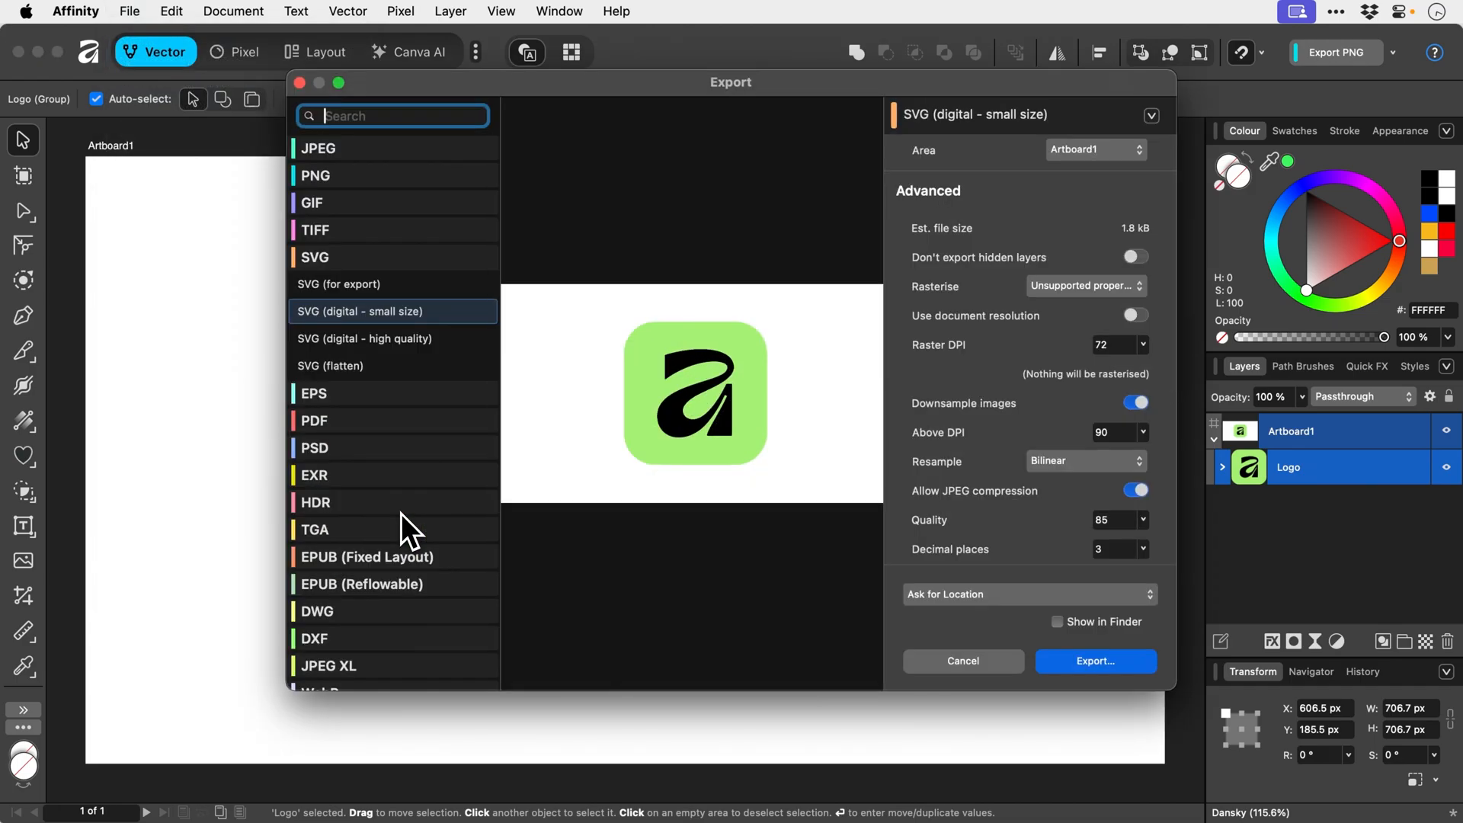
pyautogui.moveTo(396, 210)
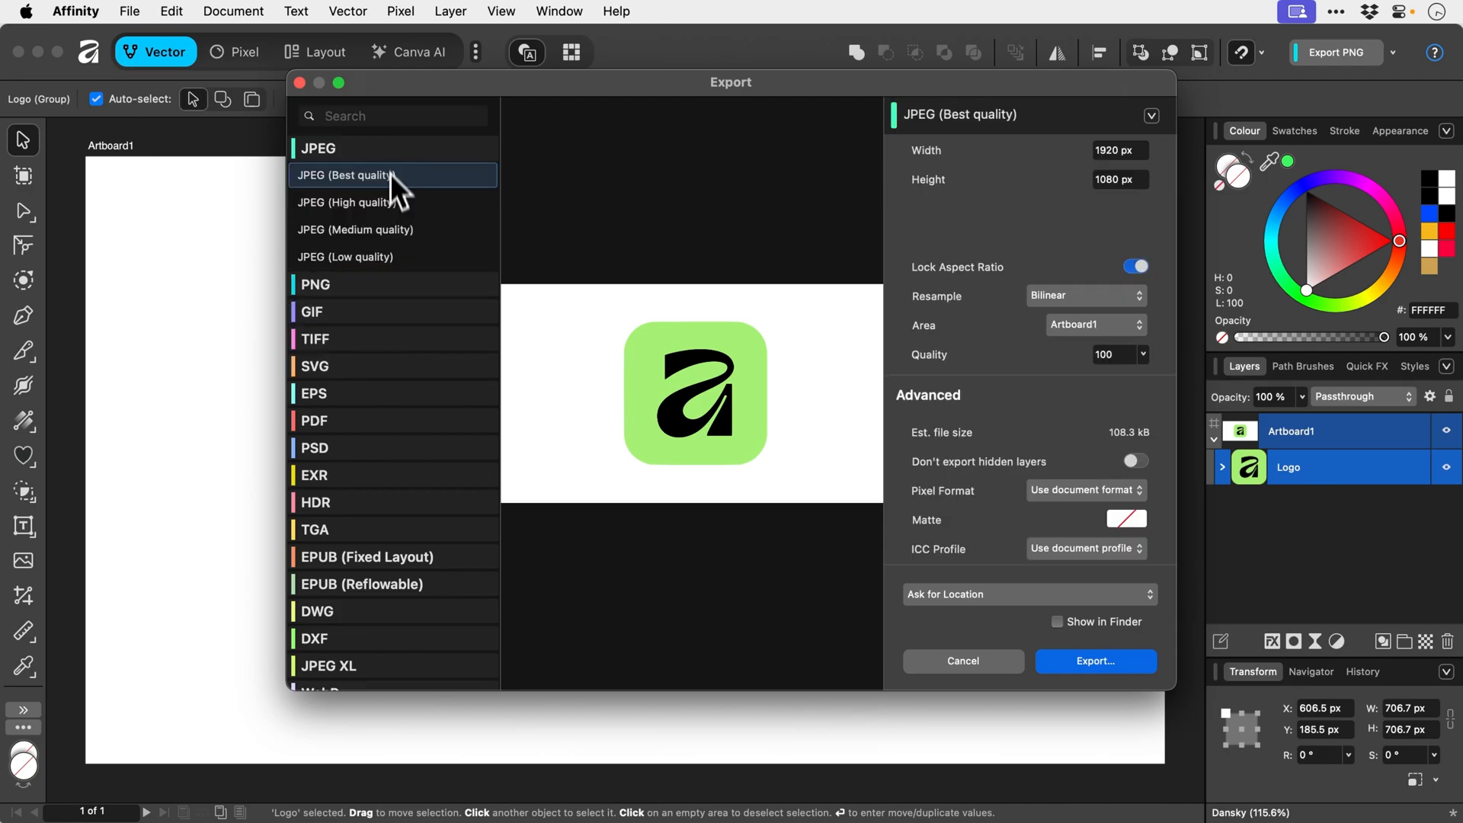
pyautogui.click(347, 203)
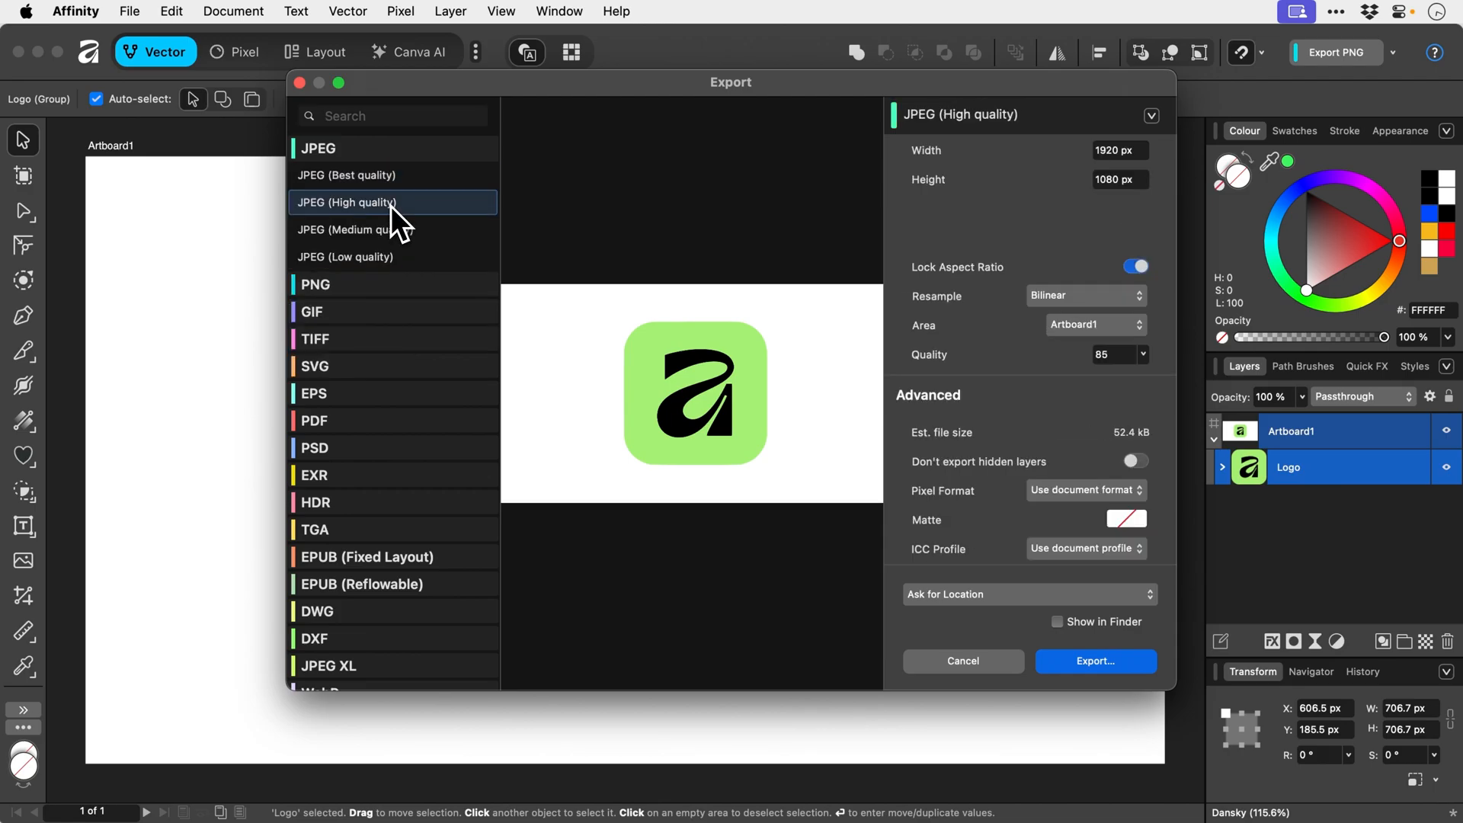
pyautogui.moveTo(447, 230)
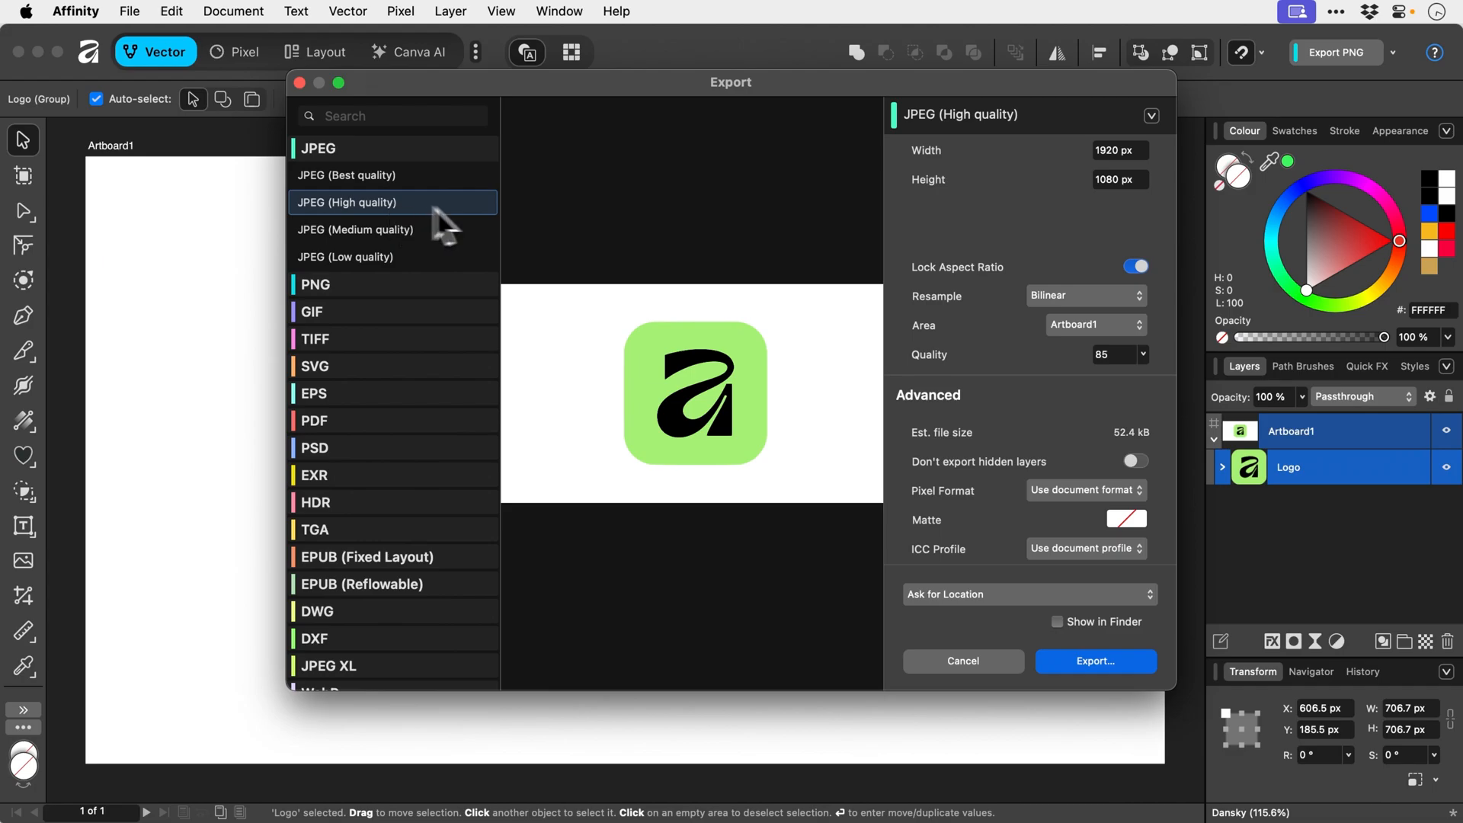
pyautogui.click(1094, 325)
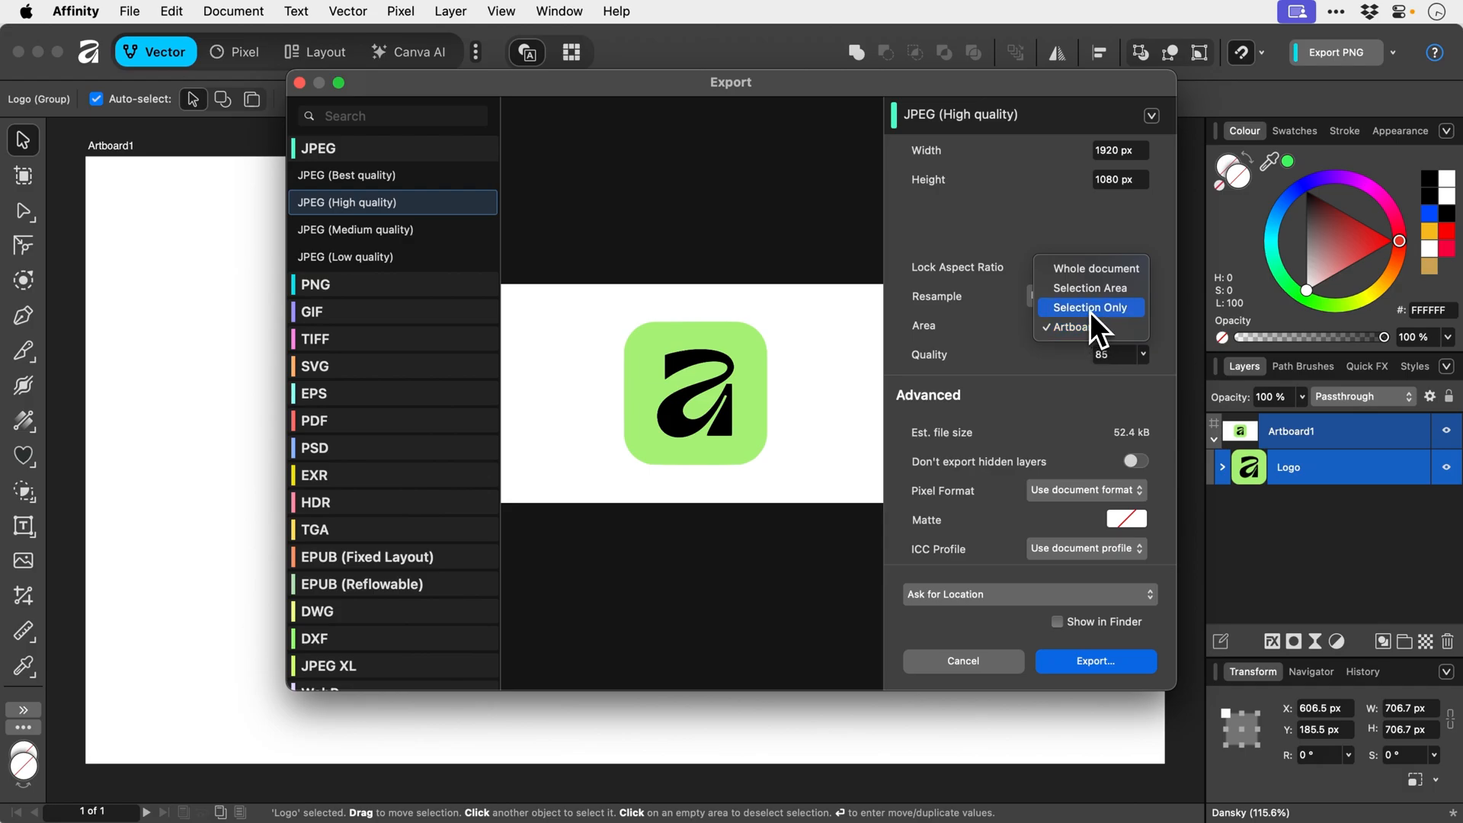
pyautogui.click(1088, 307)
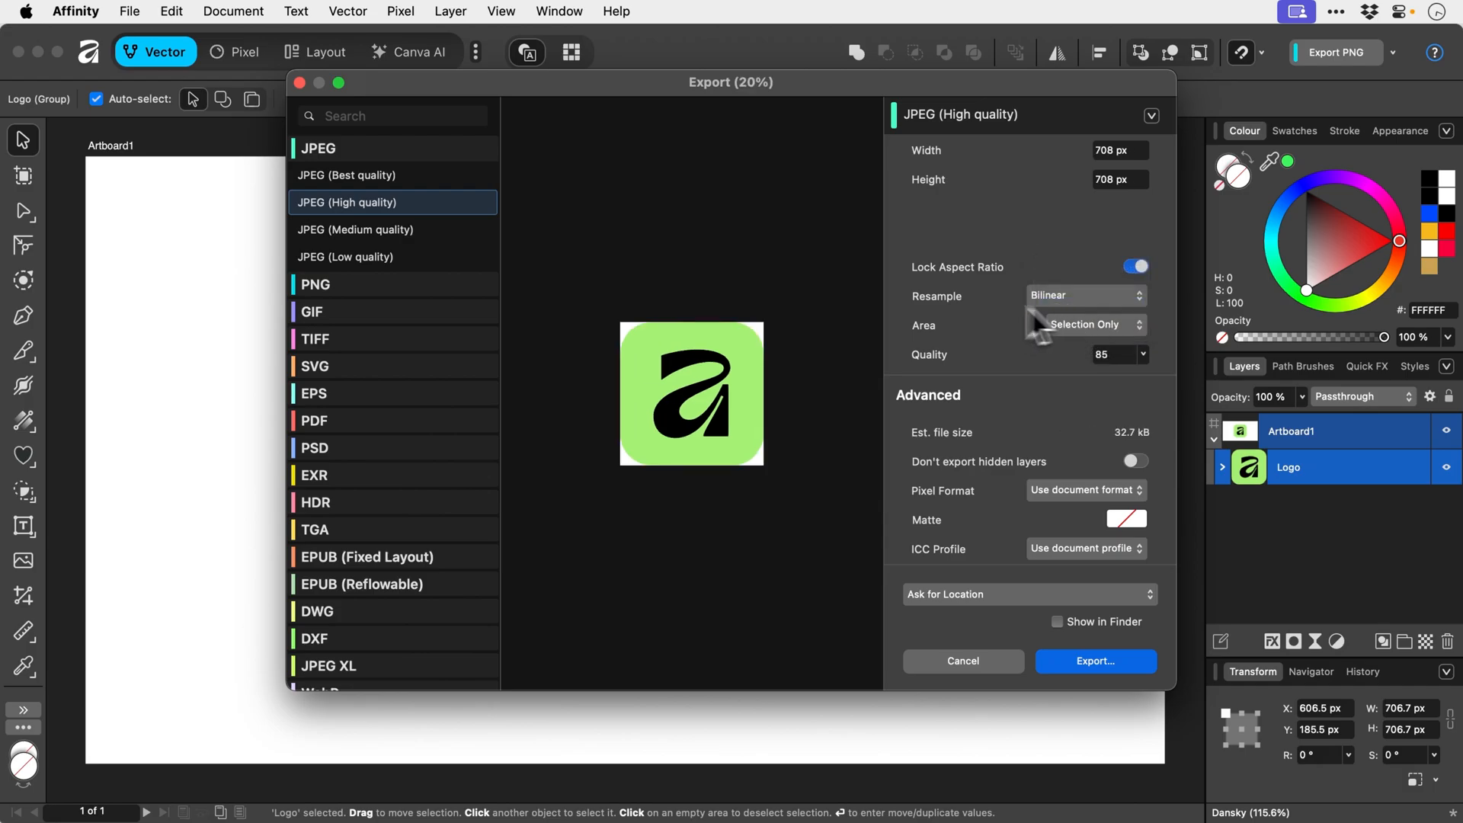
pyautogui.moveTo(463, 303)
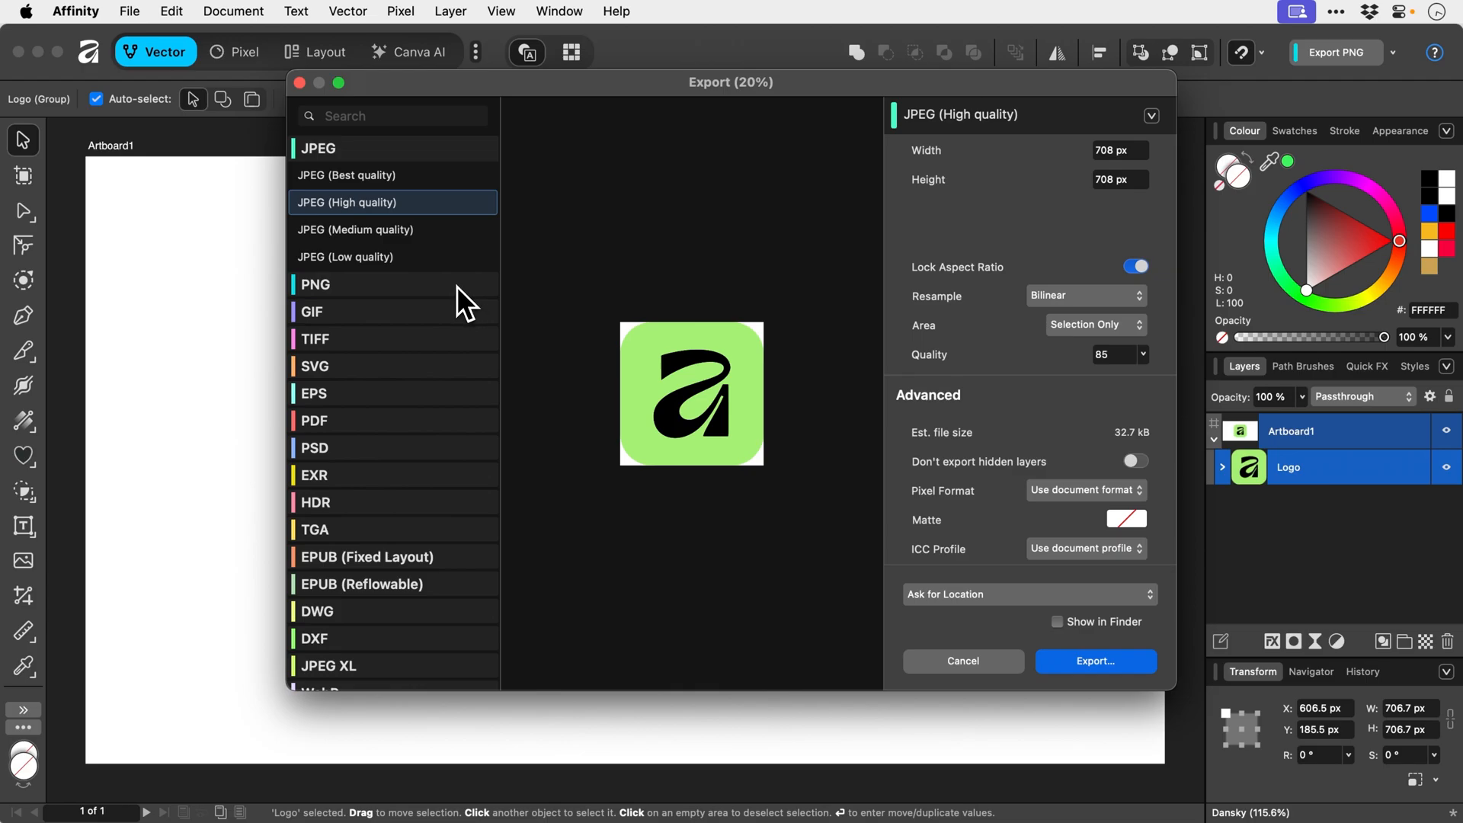
pyautogui.click(317, 176)
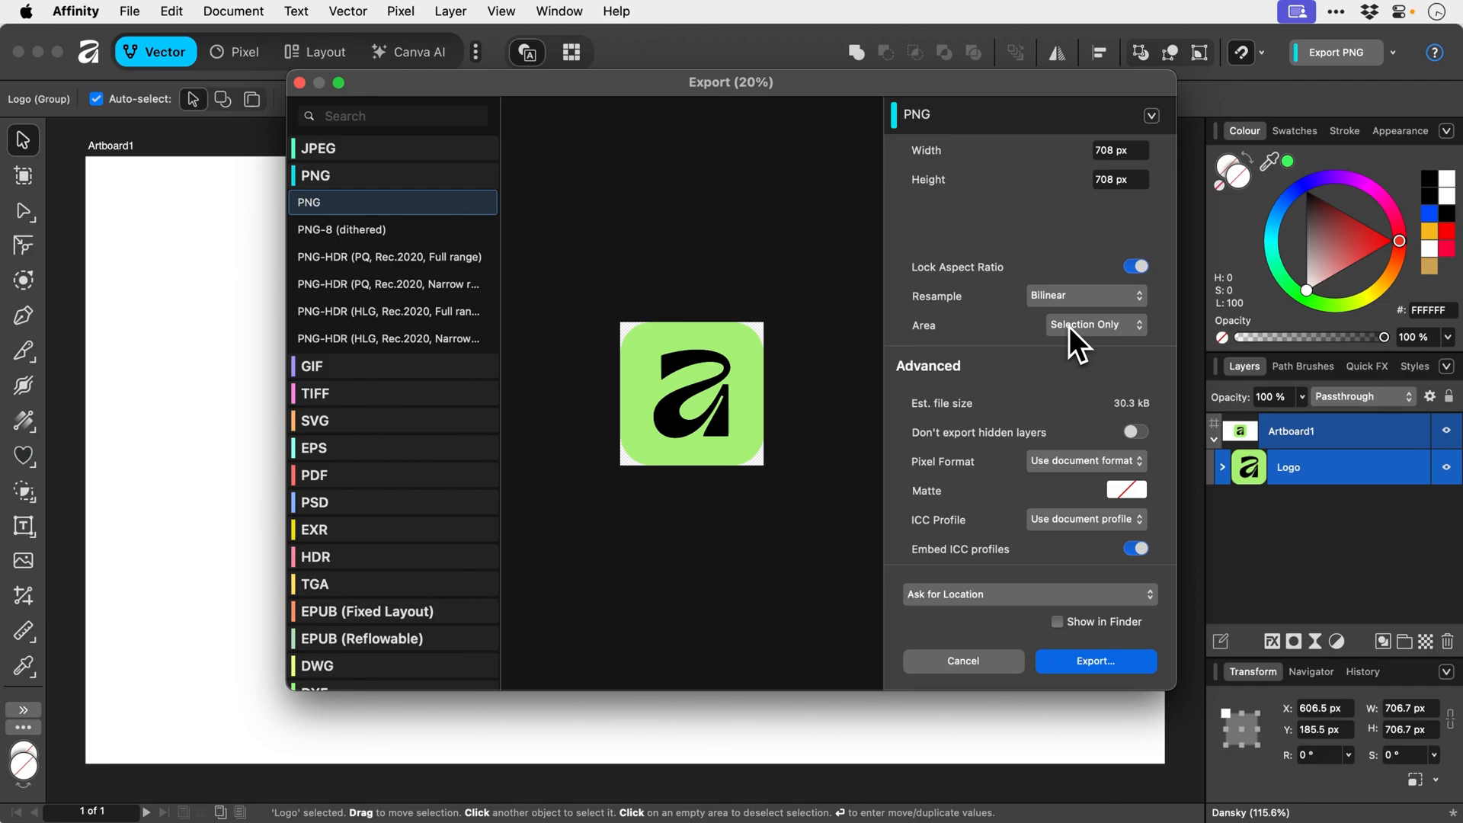
# Confirm the PNG export so the dialog closes and the logo document returns
pyautogui.click(1026, 594)
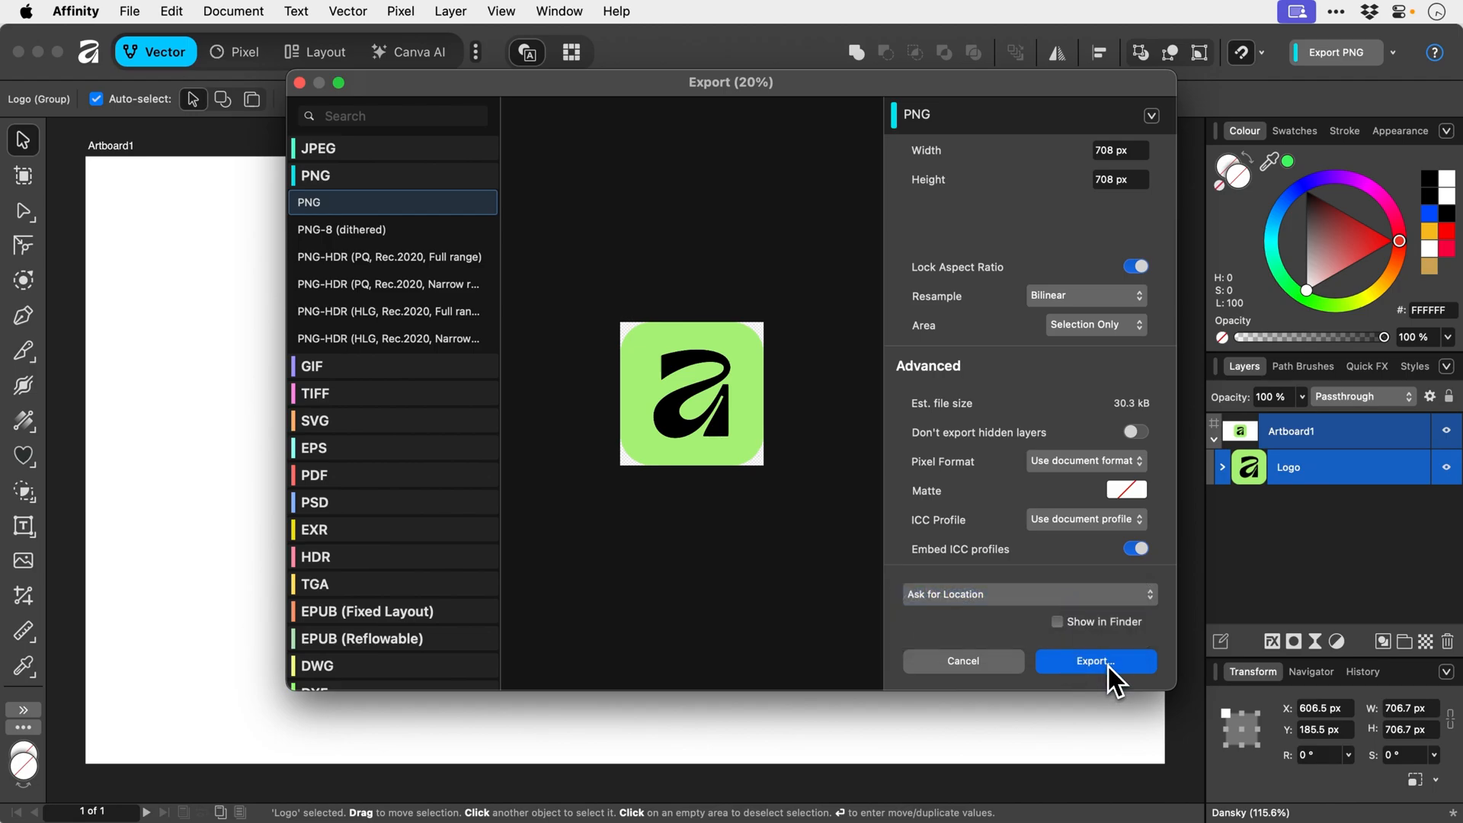
pyautogui.click(1094, 660)
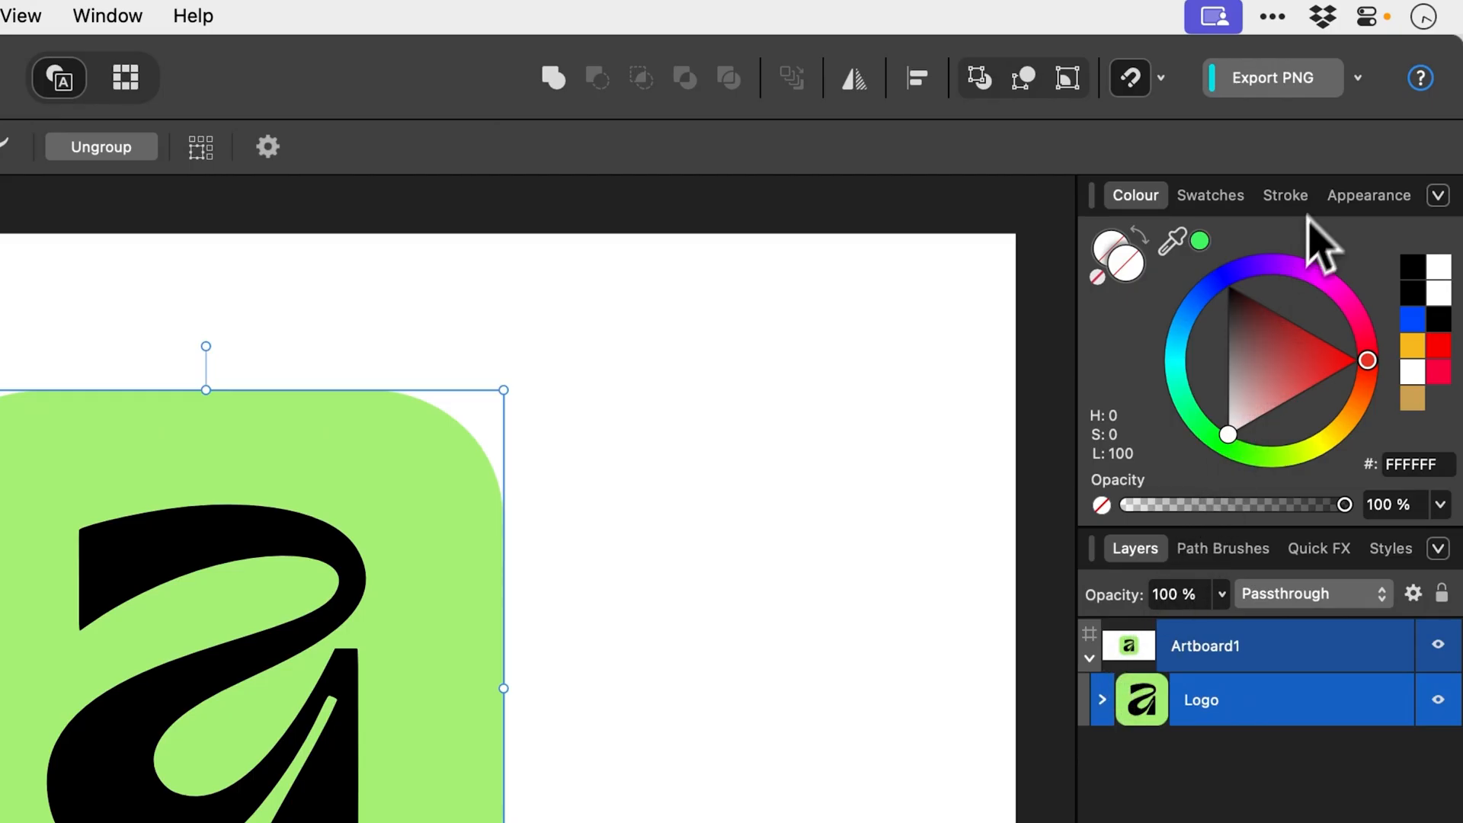
# Add PSD to the quick-export formats, then make JPEG current and show its preset list
pyautogui.click(1358, 78)
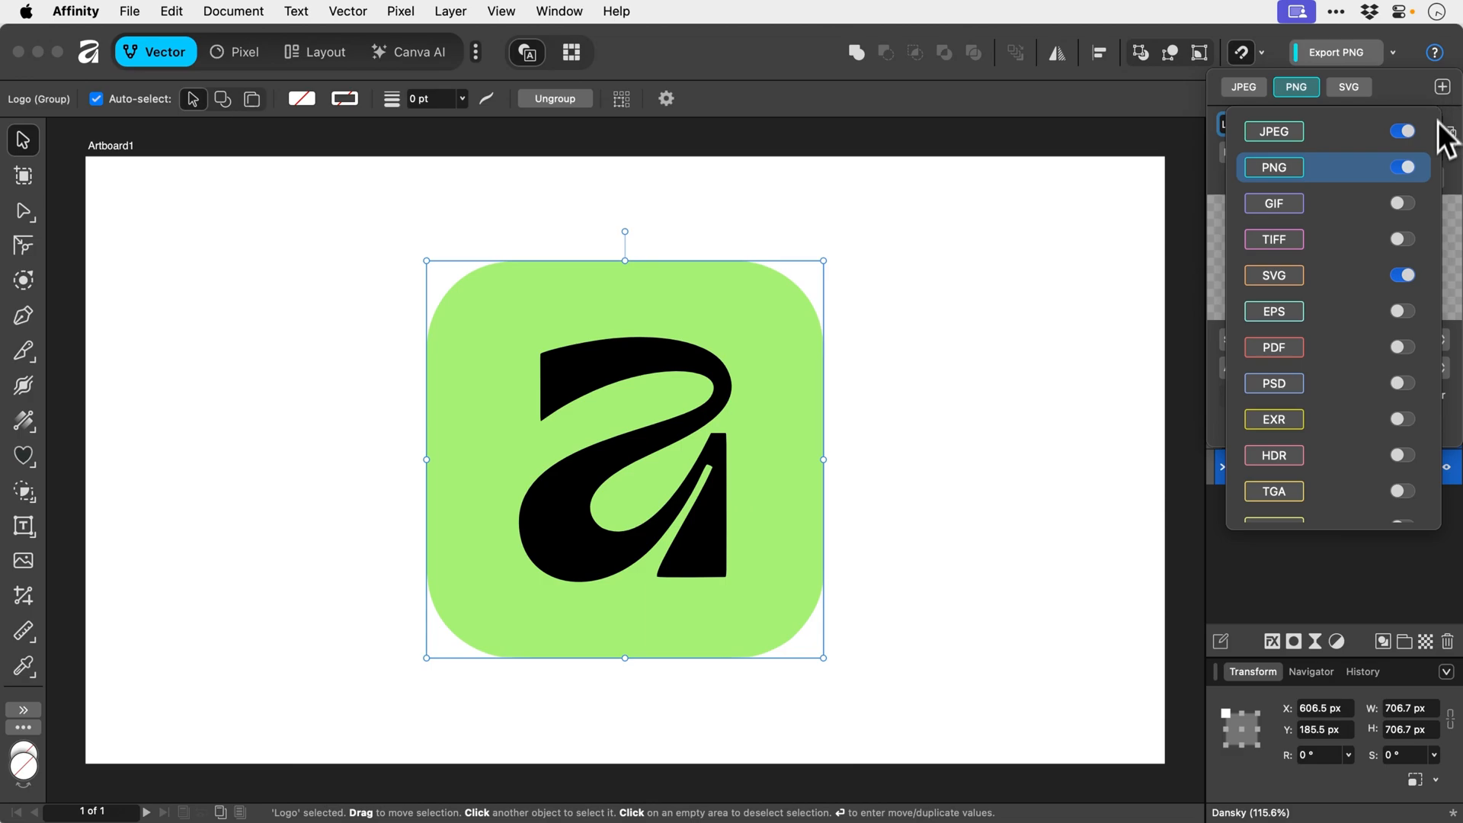
pyautogui.click(1403, 383)
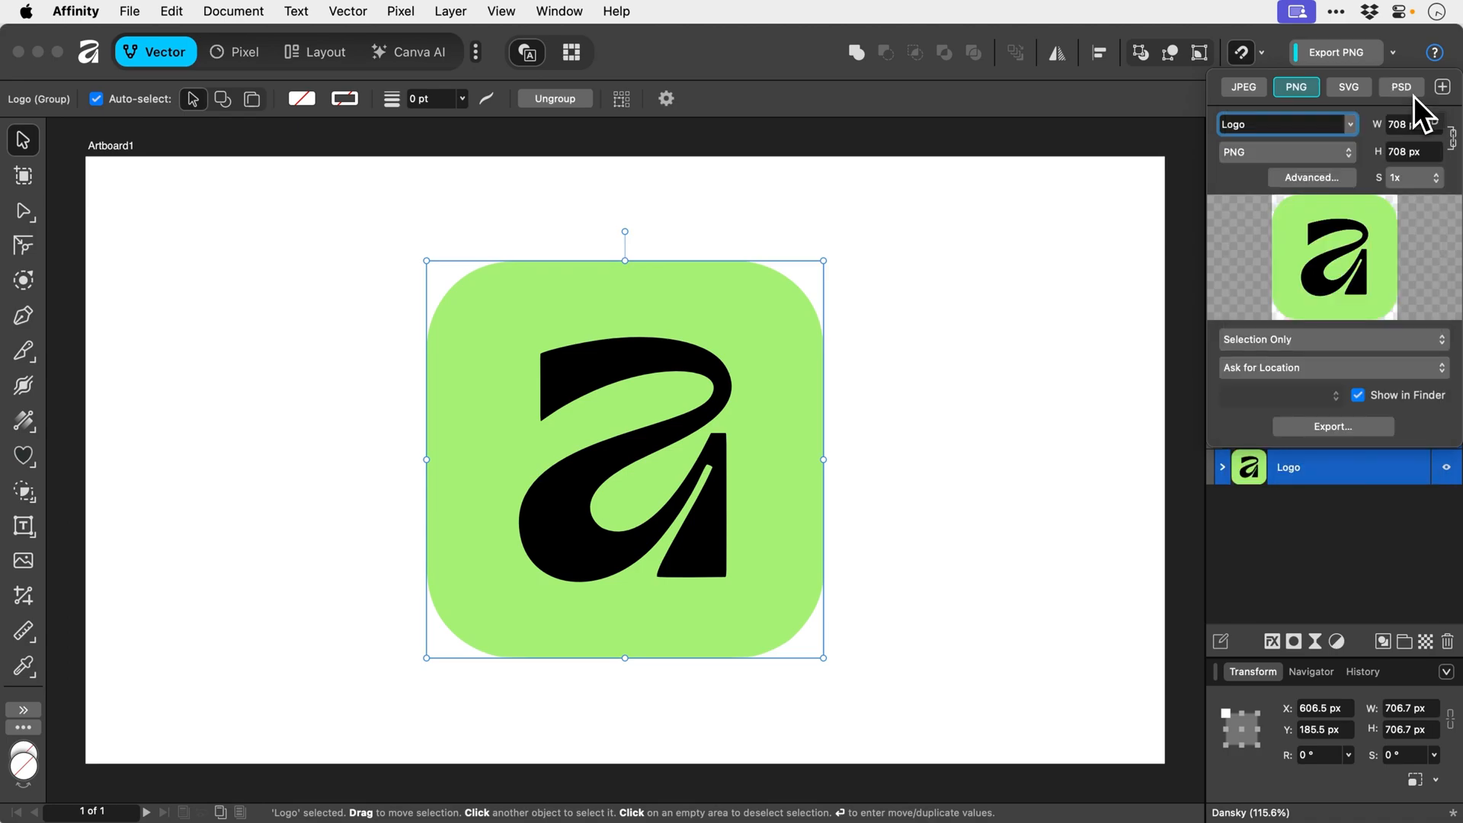
pyautogui.click(1400, 87)
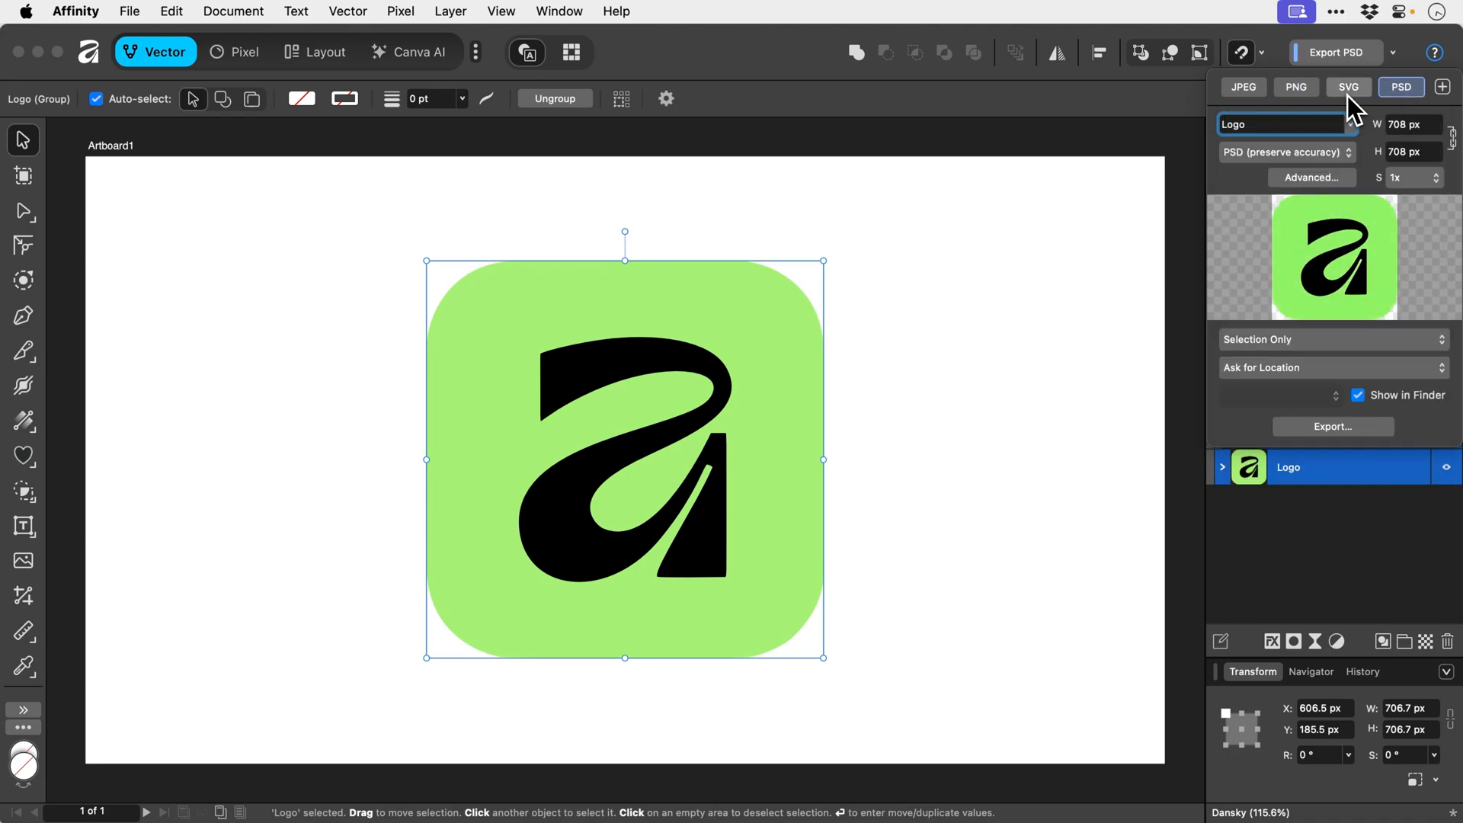
pyautogui.click(1242, 86)
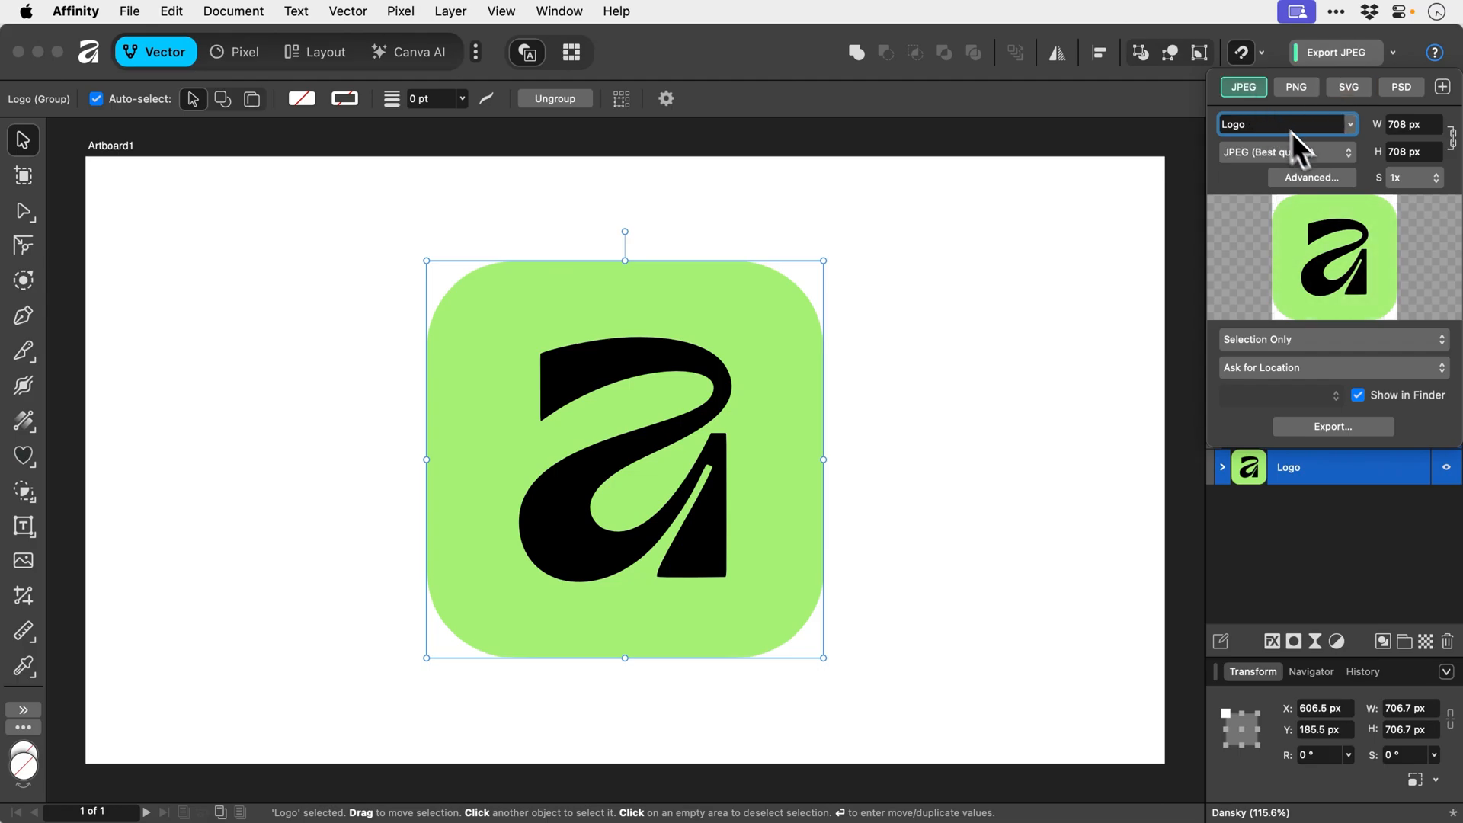
pyautogui.click(1287, 153)
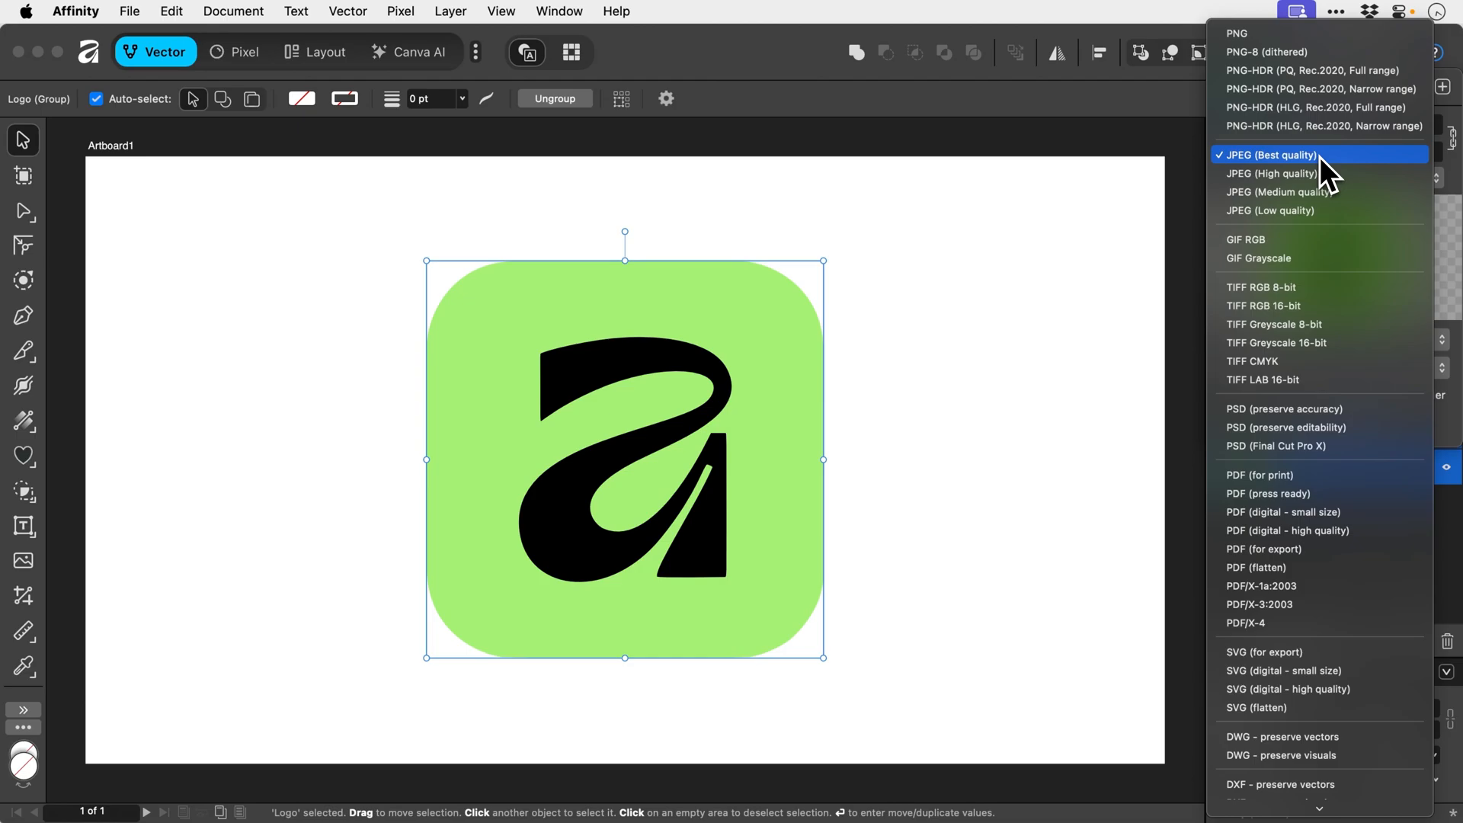
# Return the quick export format to PNG and dismiss its settings
pyautogui.click(1271, 155)
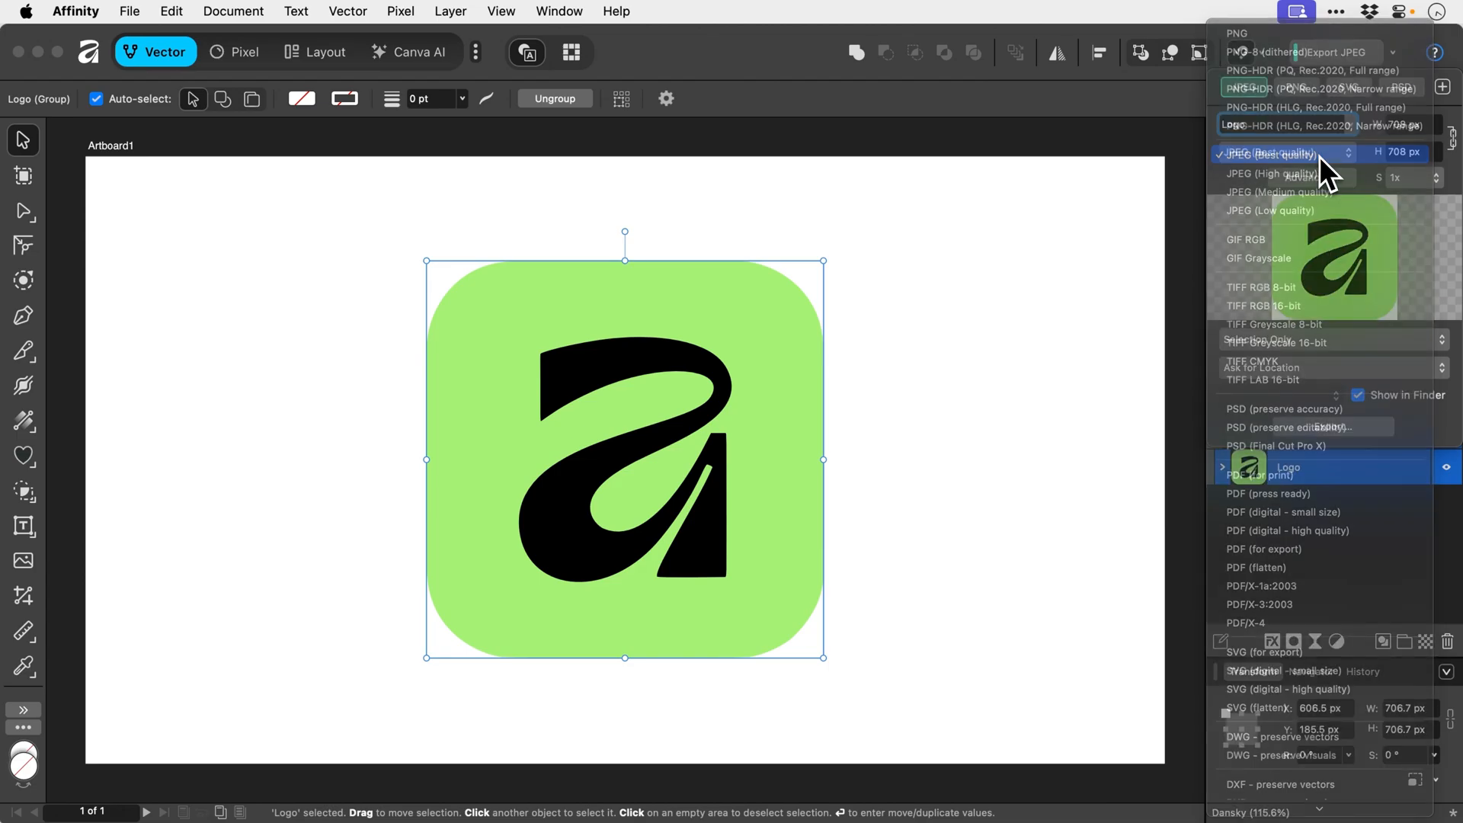
pyautogui.click(1288, 153)
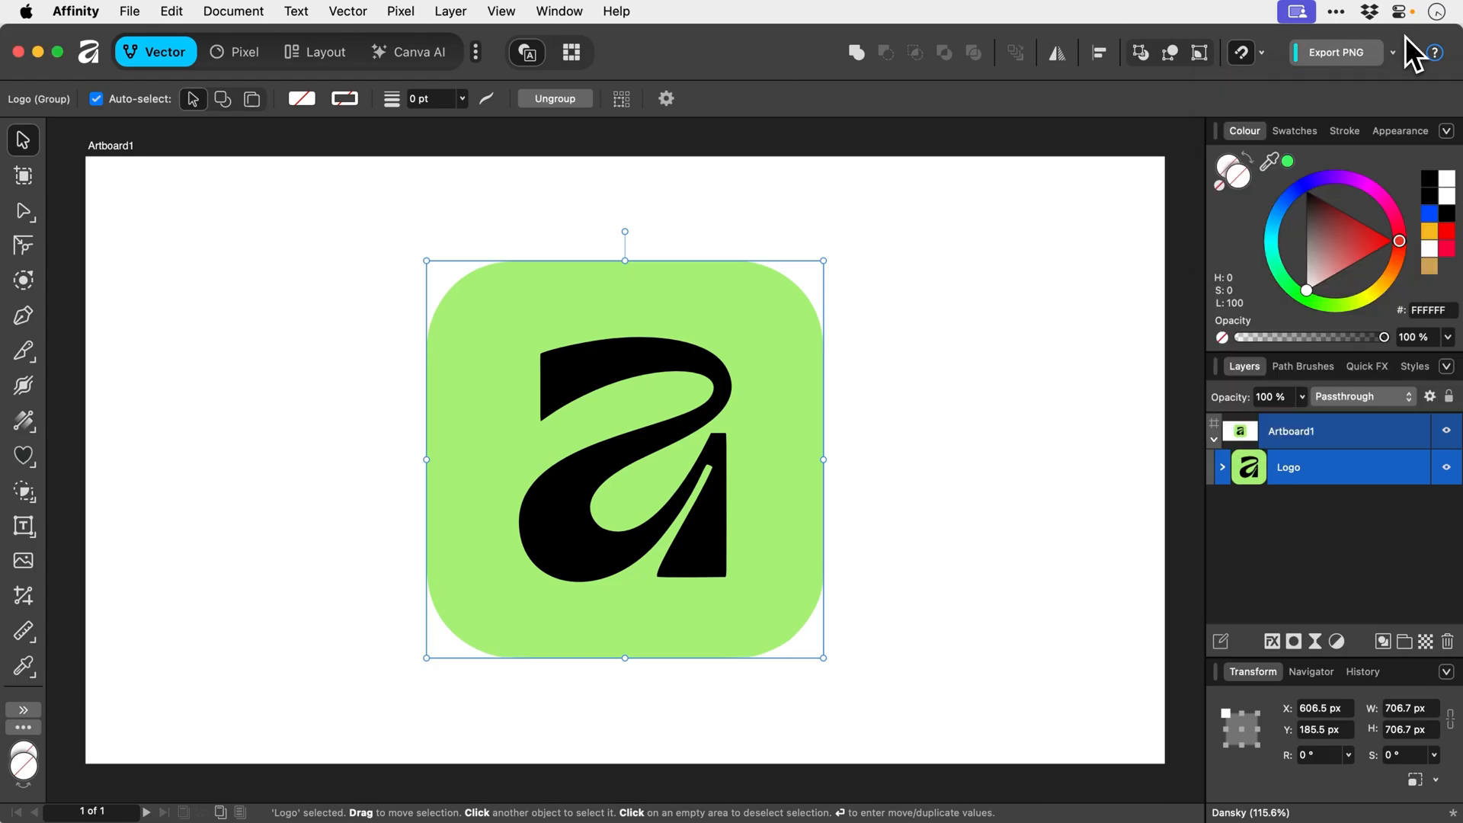
# Quick-export the logo as Logo.png to the Desktop
pyautogui.click(1335, 52)
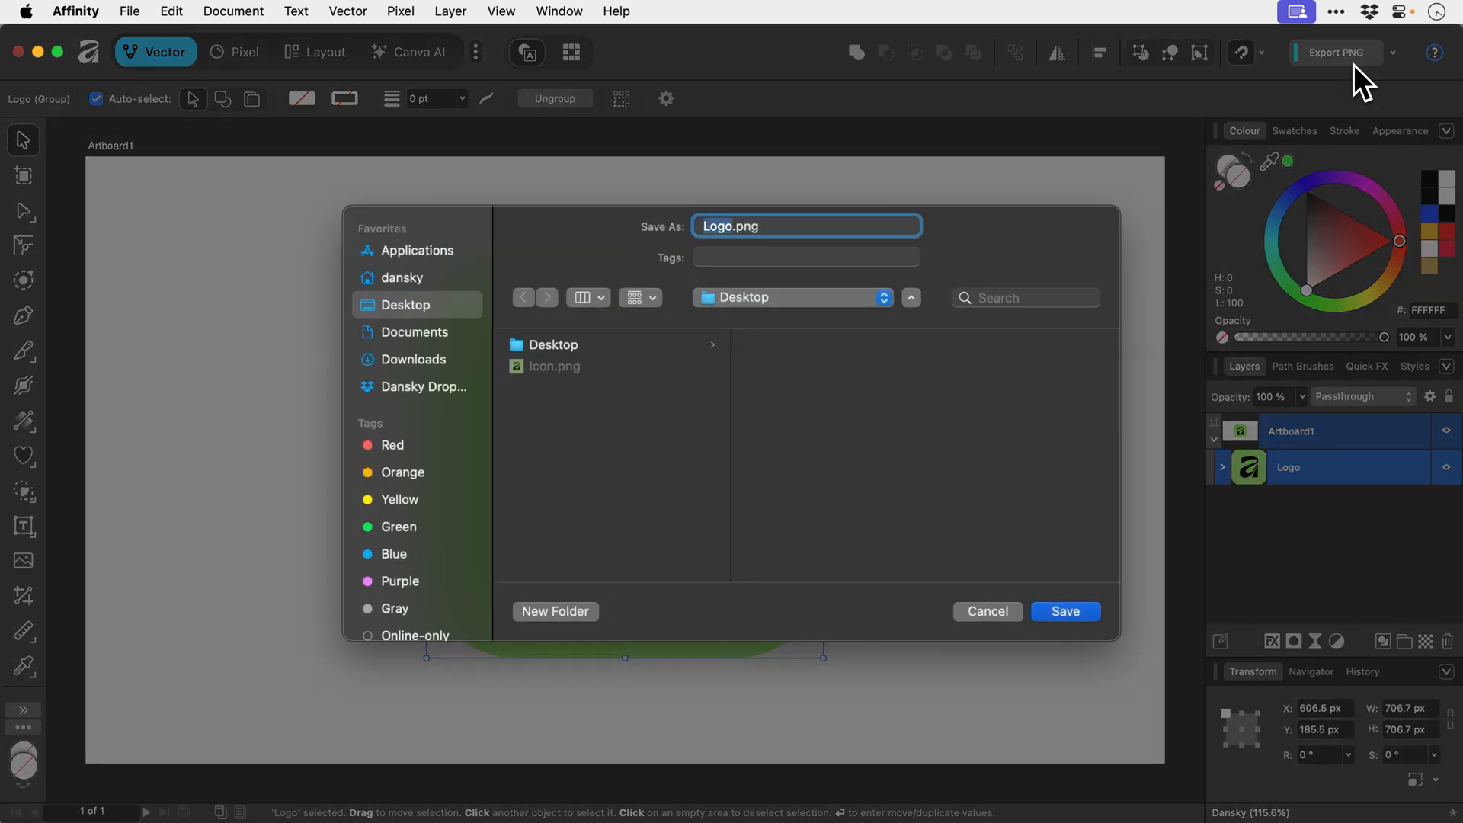
pyautogui.click(1065, 611)
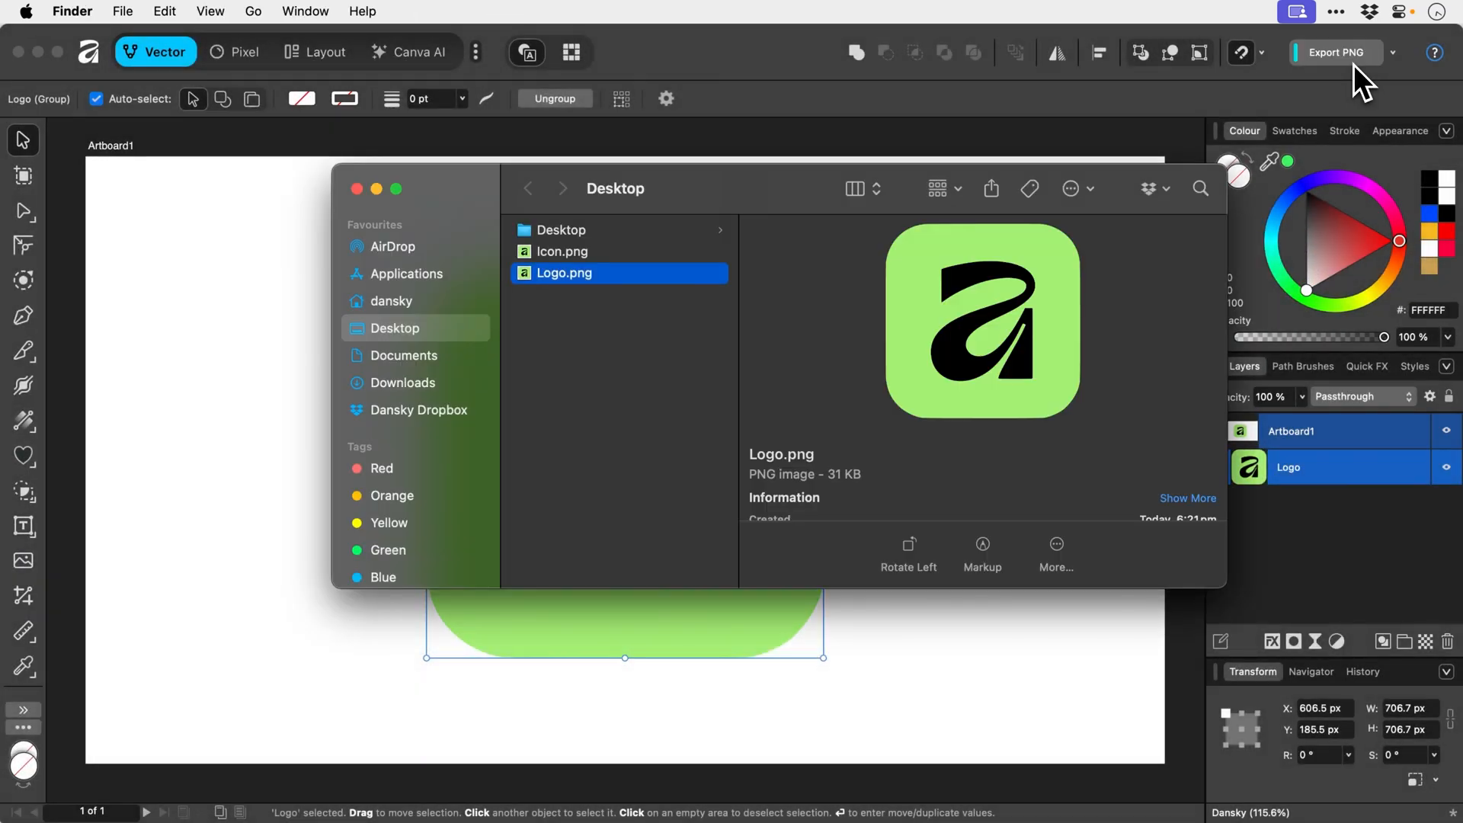